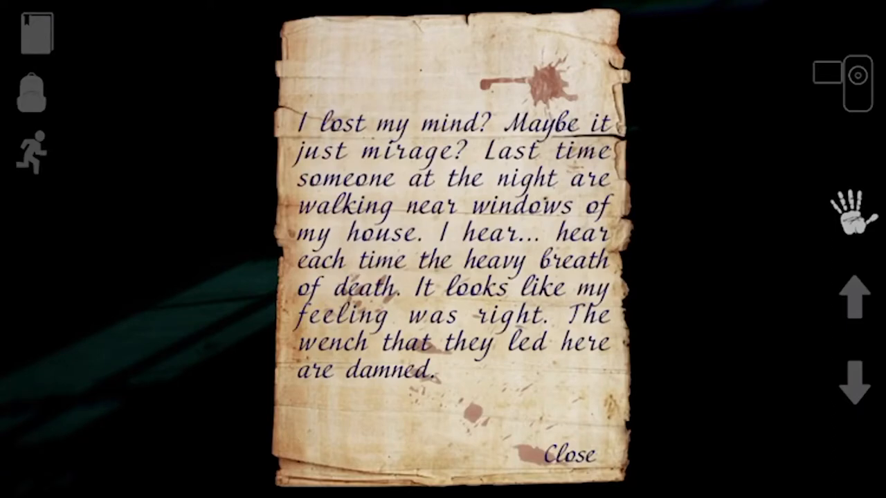
# Step: Dismiss the handwritten note with its Close button and return to the dark area
pyautogui.click(569, 454)
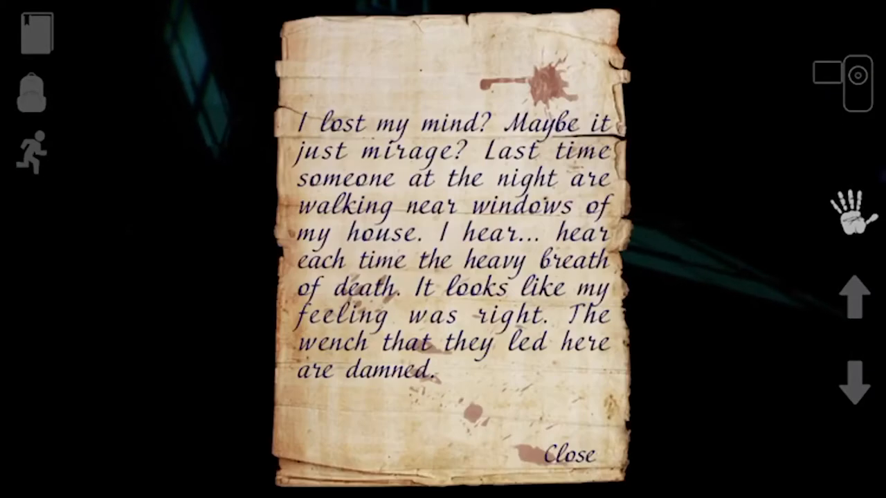
pyautogui.click(568, 455)
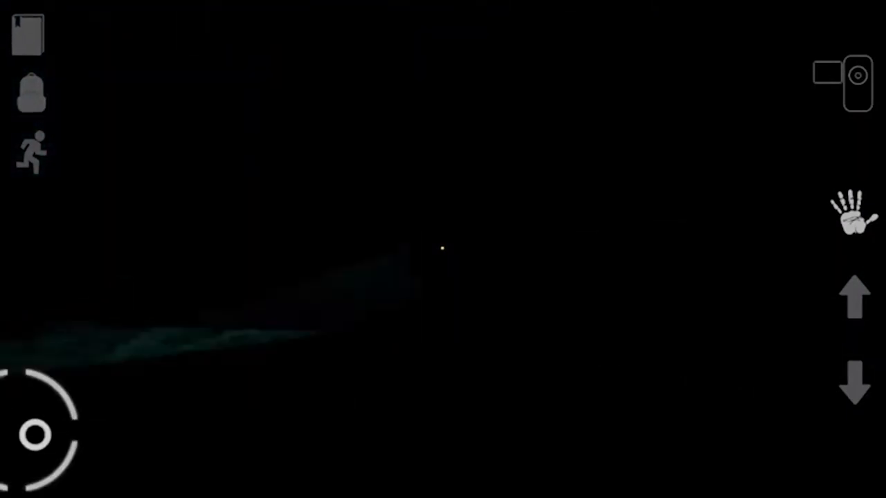
# Step: Walk forward through the darkness until the misty fenced graveyard appears
pyautogui.moveTo(38, 435); pyautogui.dragTo(86, 426)
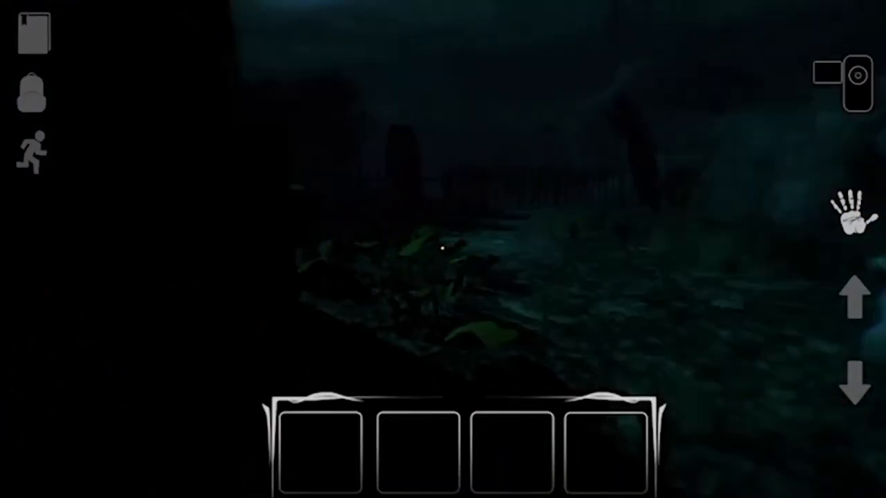
# Step: Open and close the journal, then walk past the gravestones into darkness
pyautogui.click(30, 33)
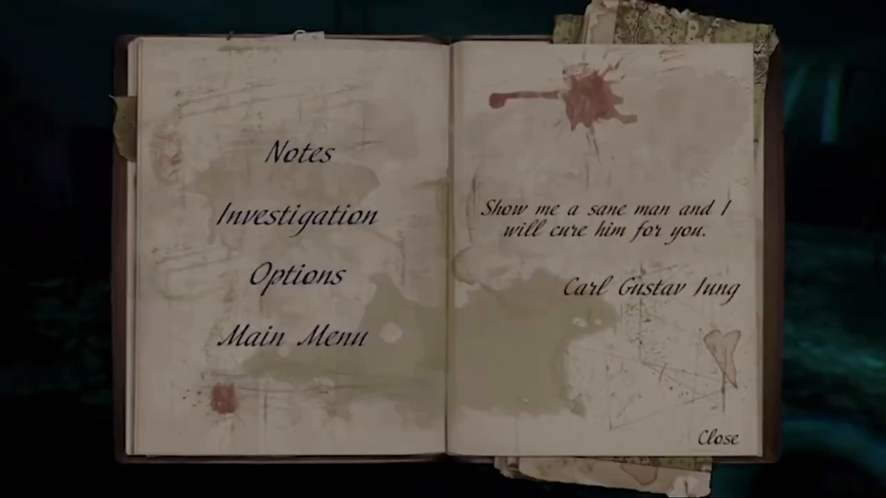
pyautogui.click(719, 437)
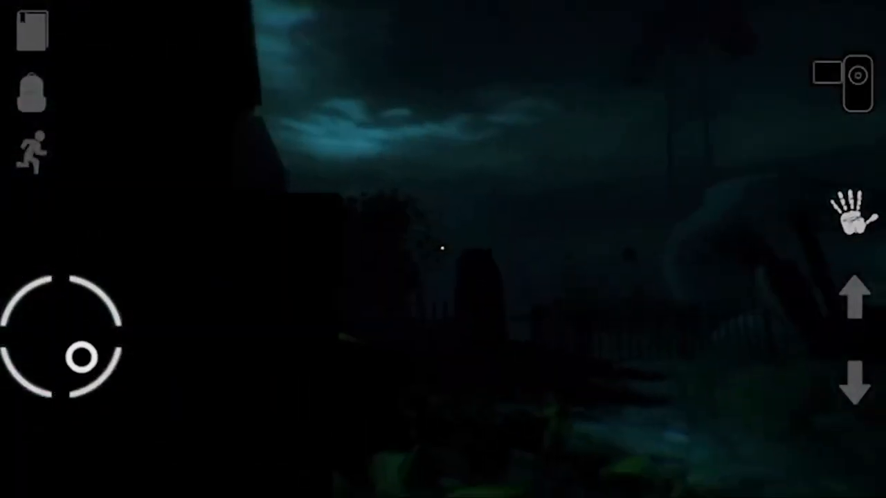
pyautogui.moveTo(76, 360); pyautogui.dragTo(104, 308)
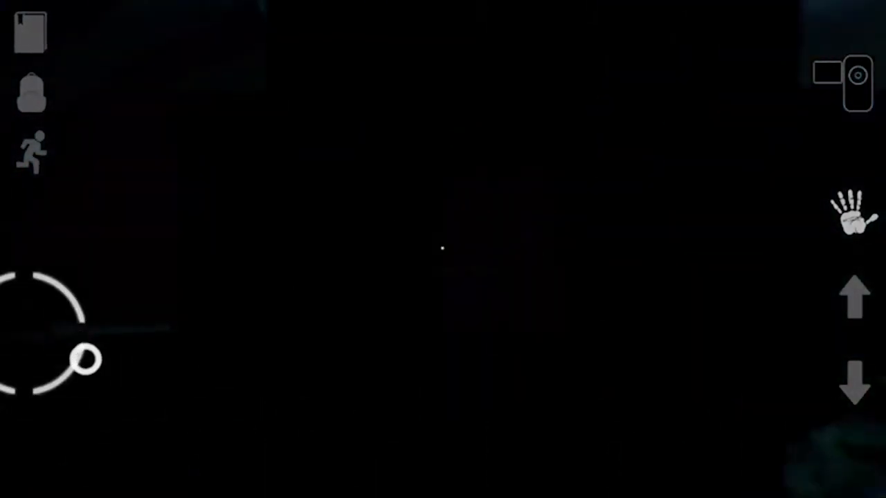
# Step: Walk ahead in night vision to the paper lying on the wooden floor
pyautogui.moveTo(87, 360); pyautogui.dragTo(20, 273)
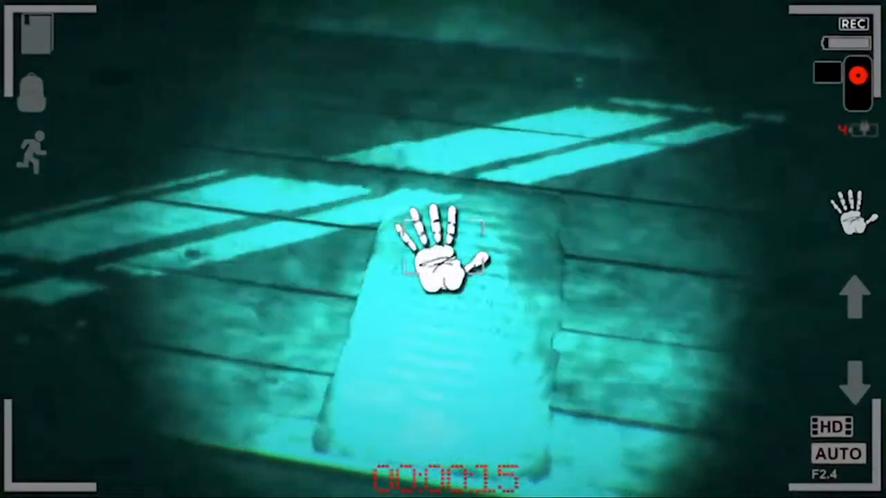
# Step: Pick up and read the floor note, then close it
pyautogui.click(435, 250)
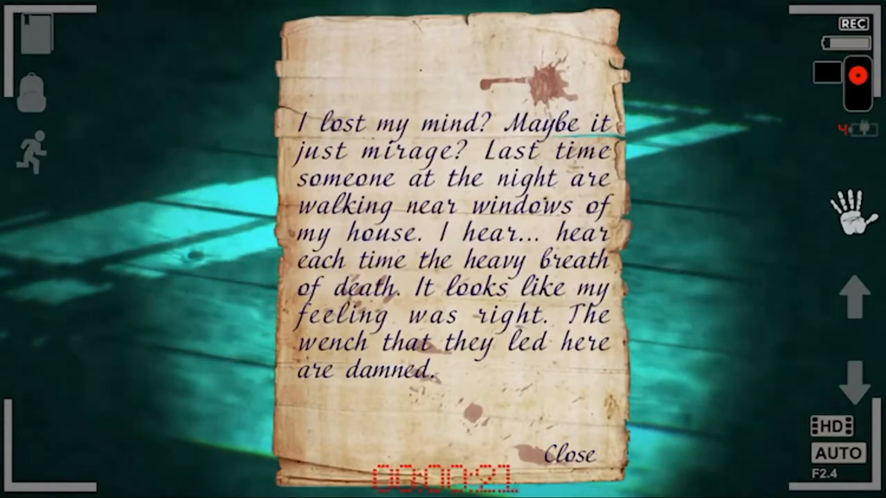
pyautogui.click(569, 455)
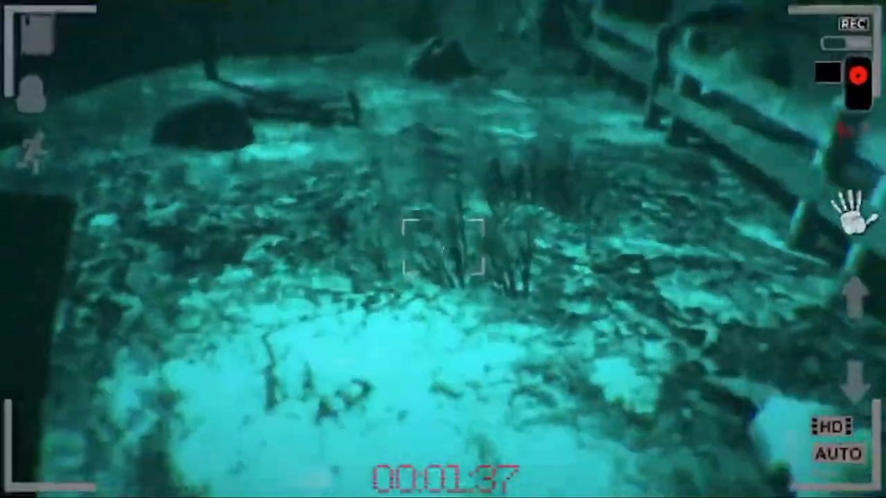
pyautogui.moveTo(443, 249)
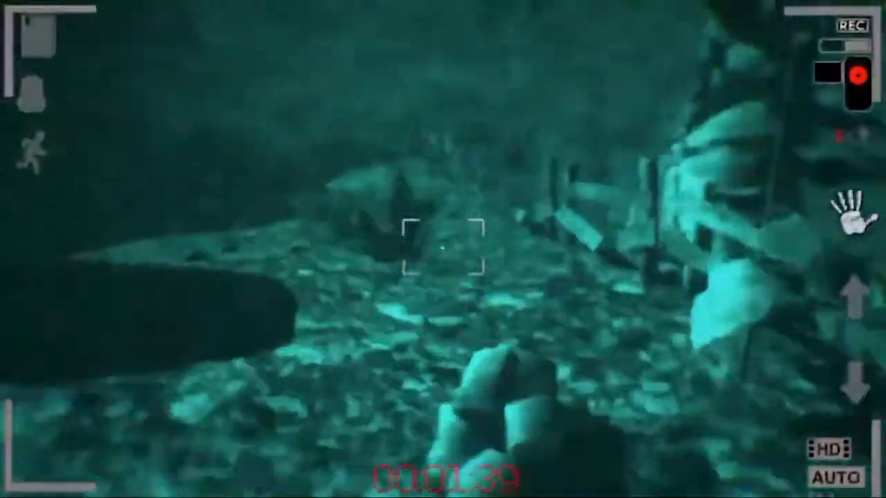